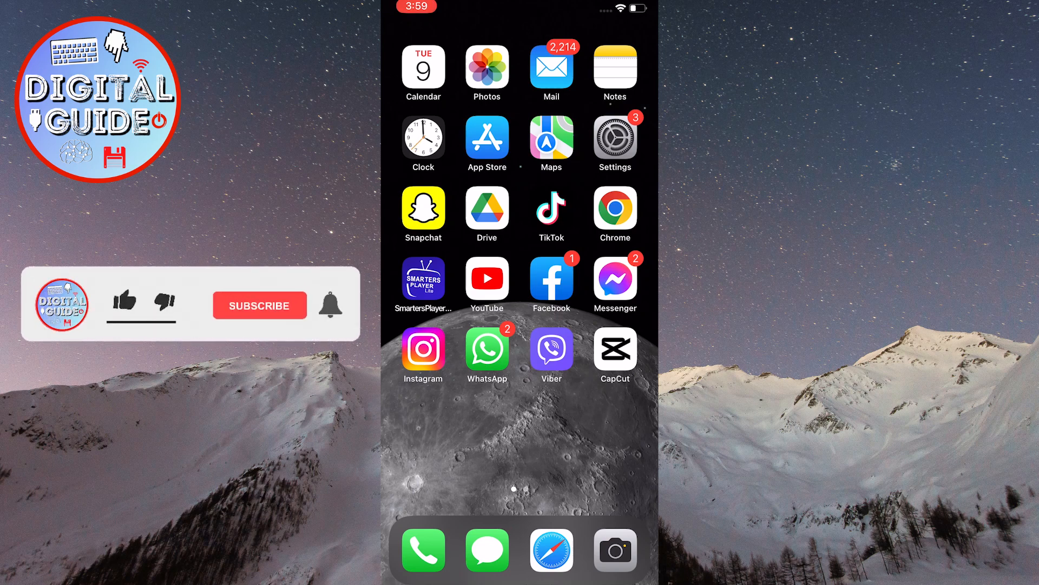
Launch Settings, scroll down the list, and go into the Safari page
left_click(124, 304)
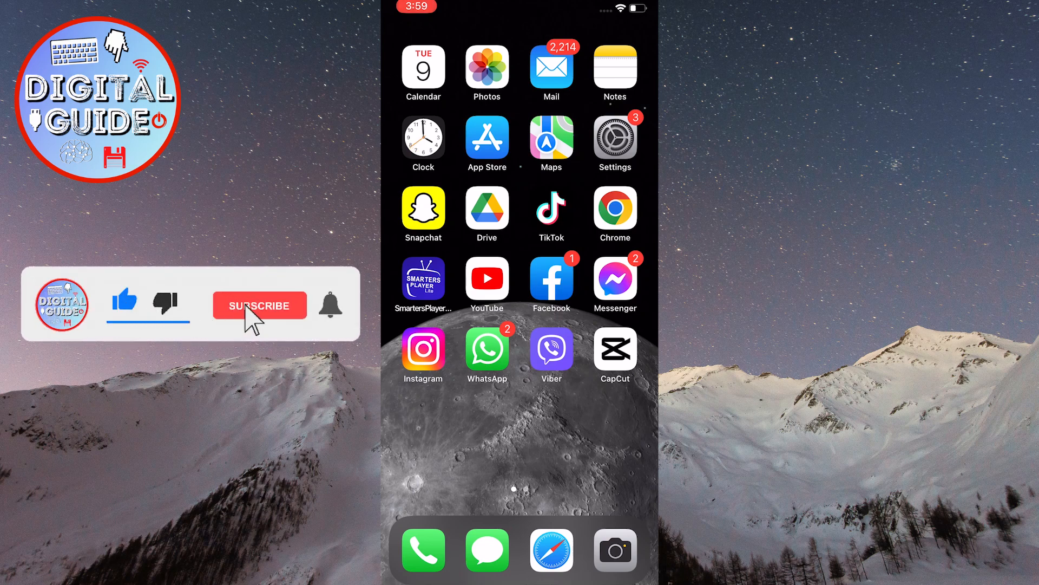
left_click(260, 305)
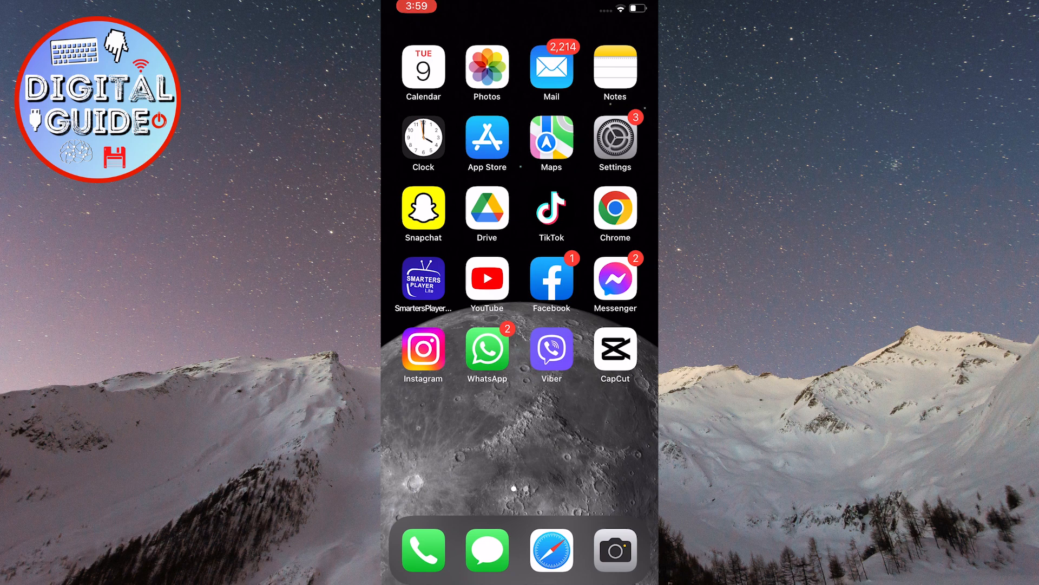
left_click(613, 135)
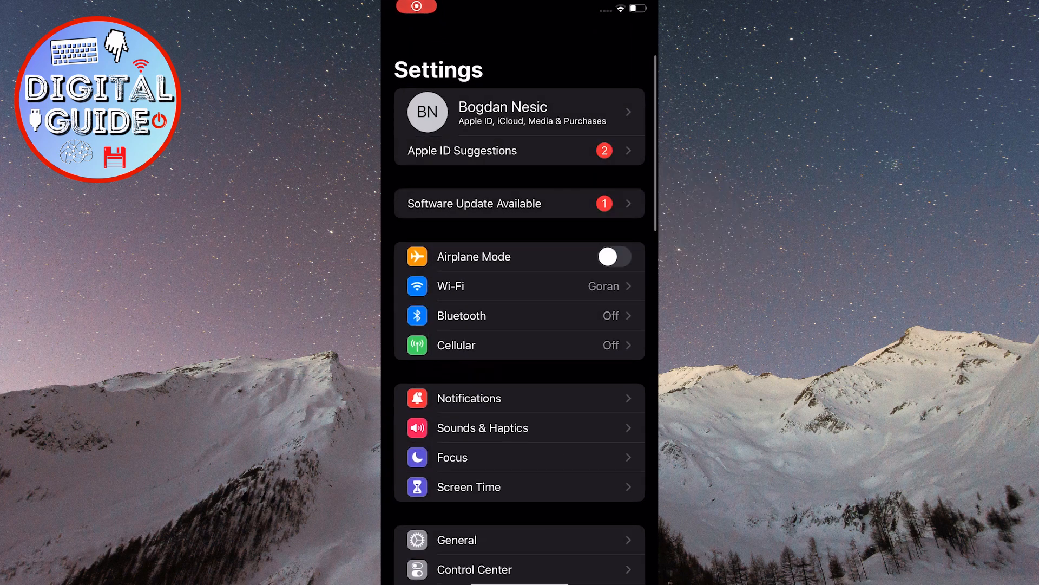
scroll("down", 3)
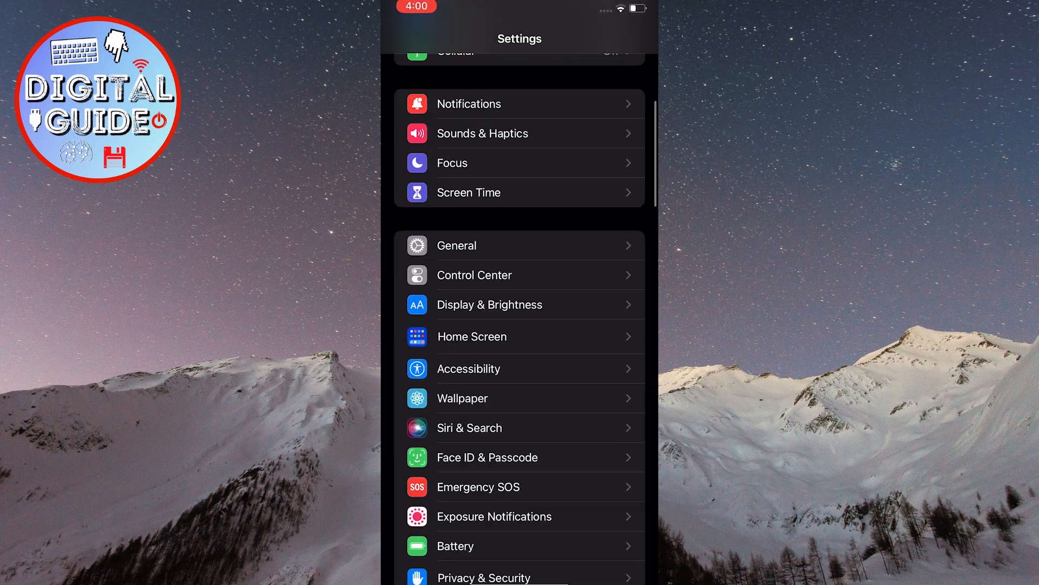
scroll("down", 3)
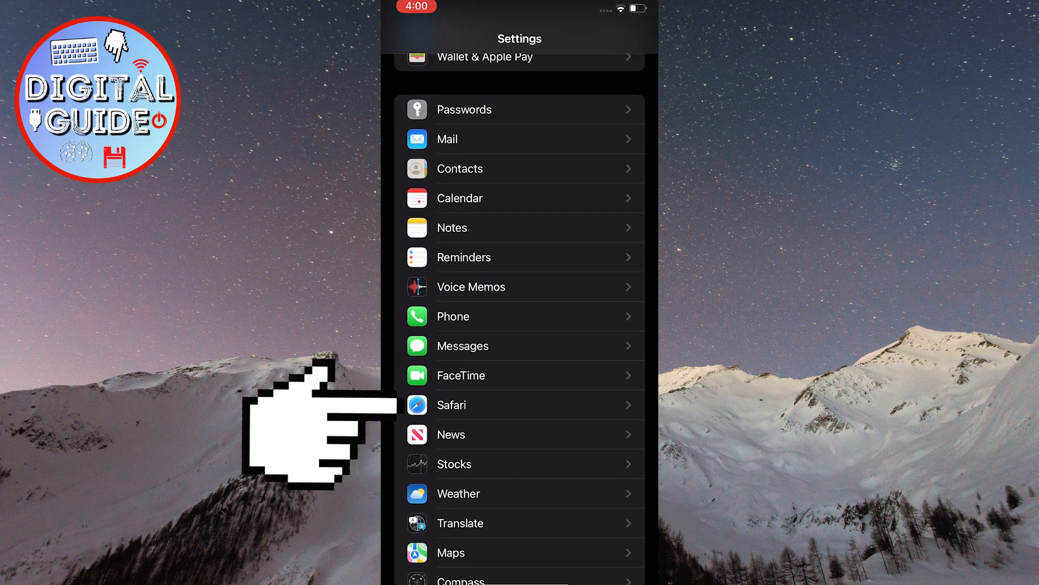
left_click(451, 405)
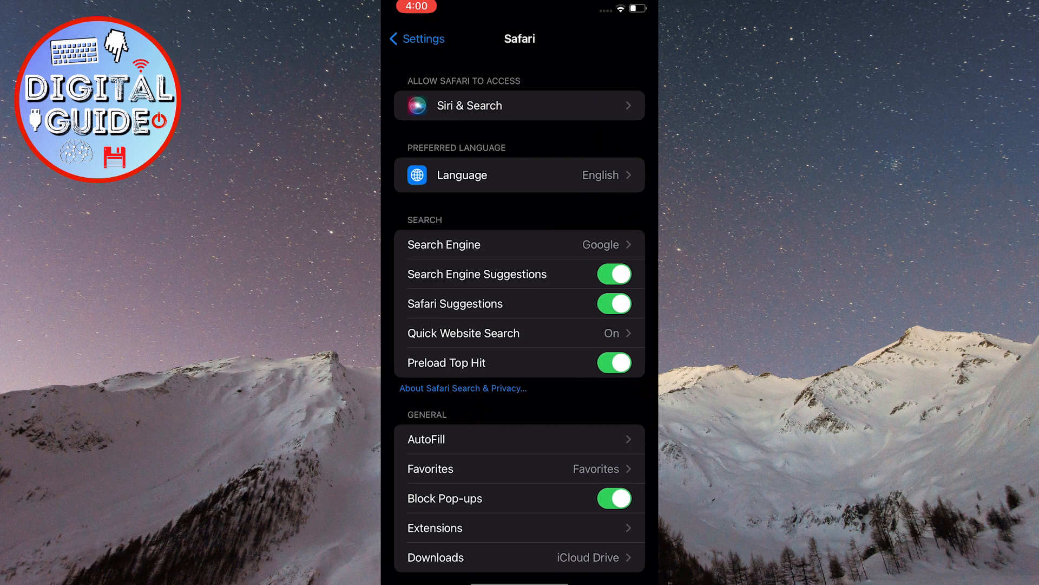
Go to Safari's Advanced section and view the Website Data list (195 MB total)
scroll("down", 3)
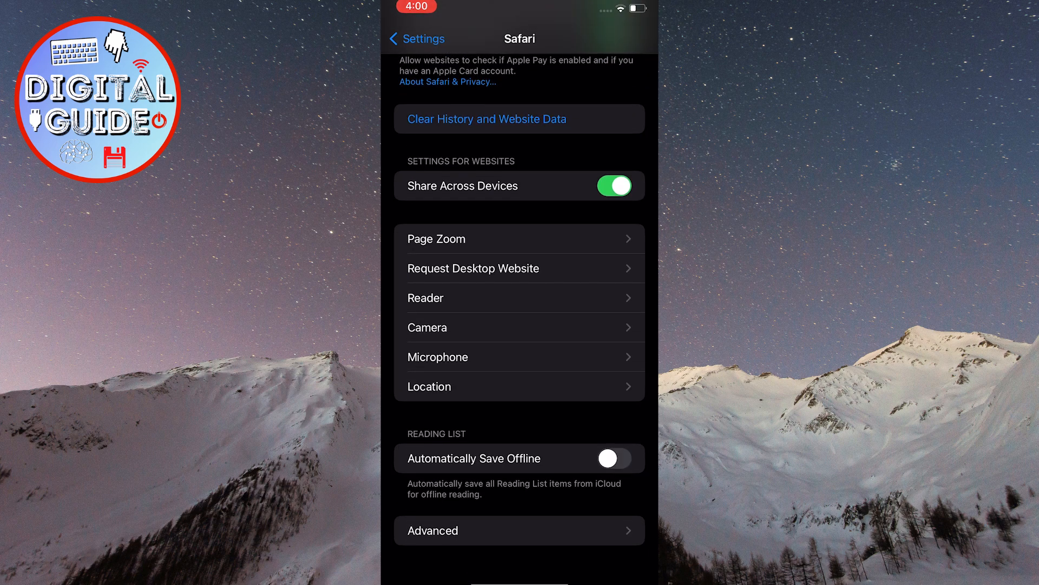
left_click(519, 529)
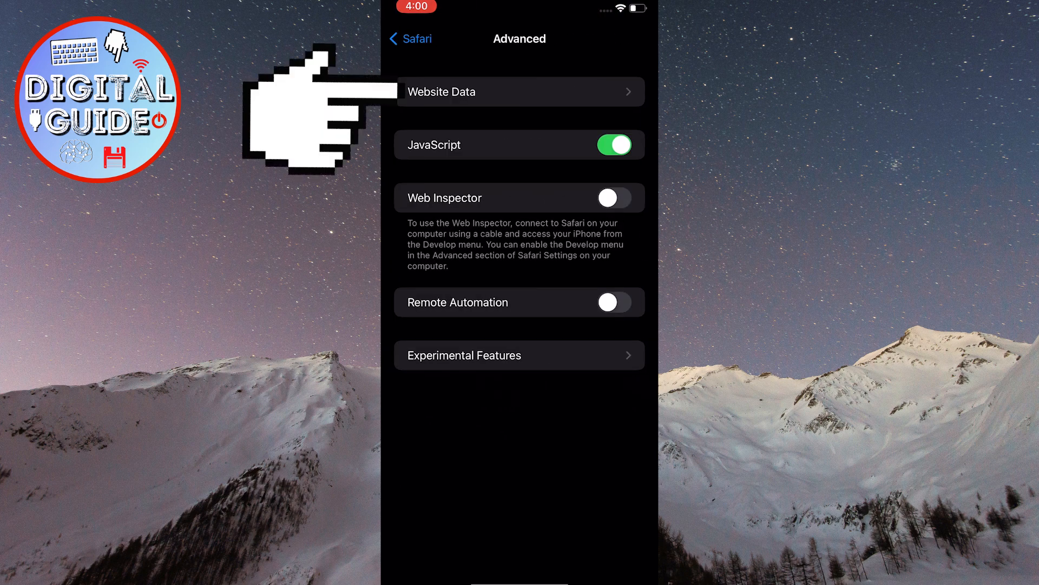
left_click(520, 92)
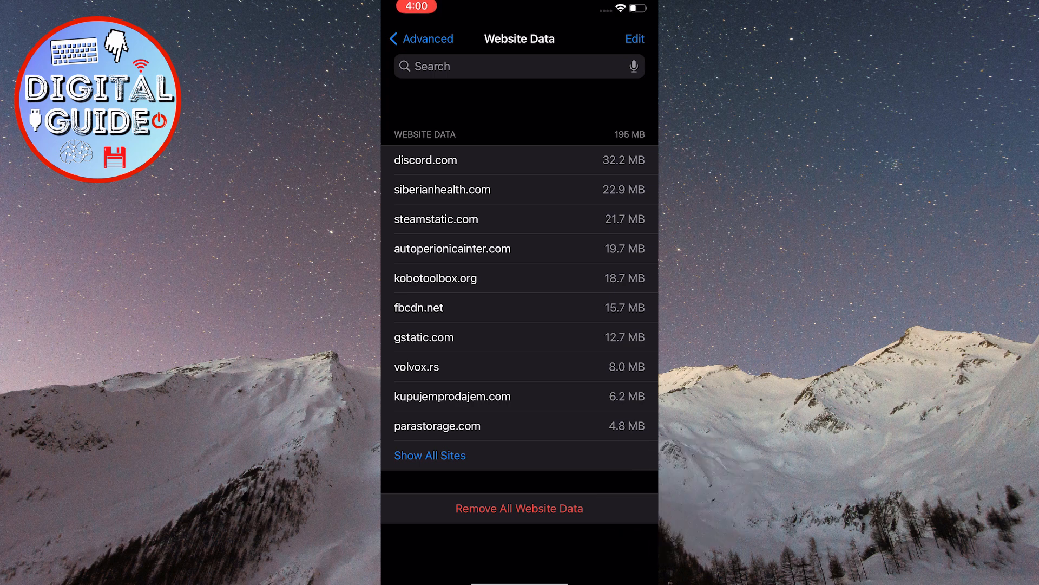
Choose Remove All Website Data and confirm with Remove Now
left_click(519, 507)
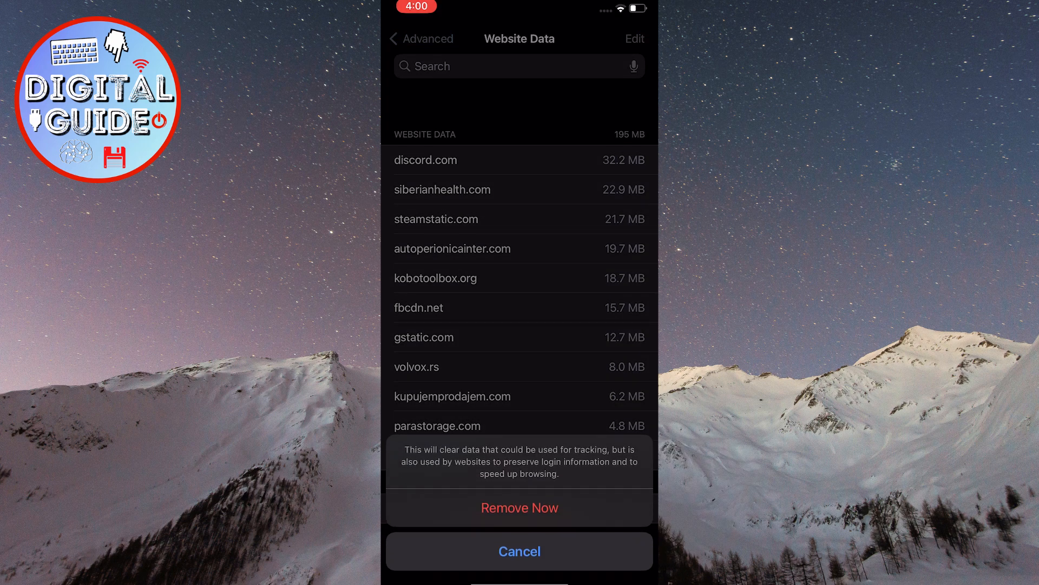
left_click(519, 551)
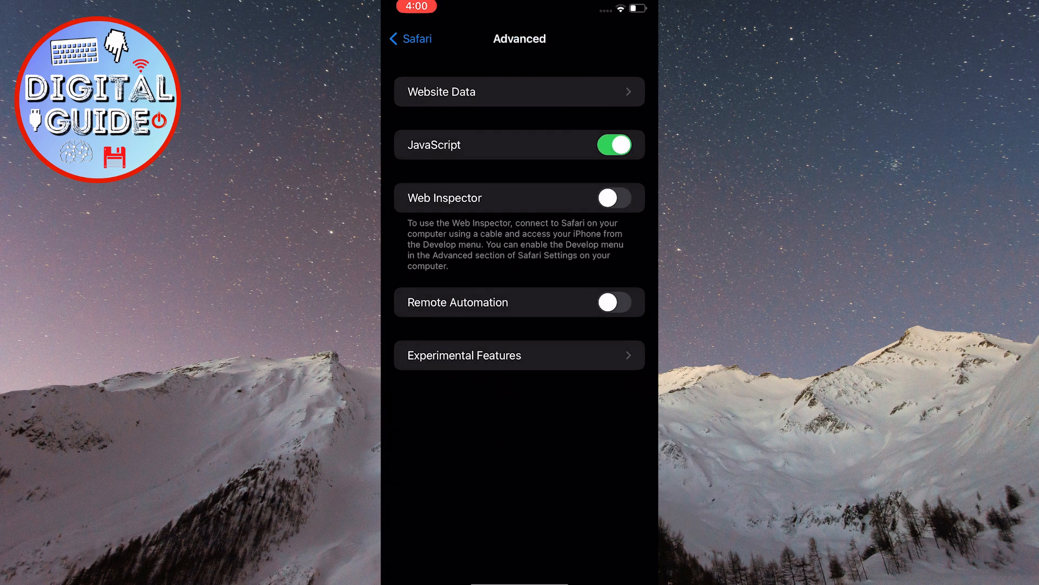